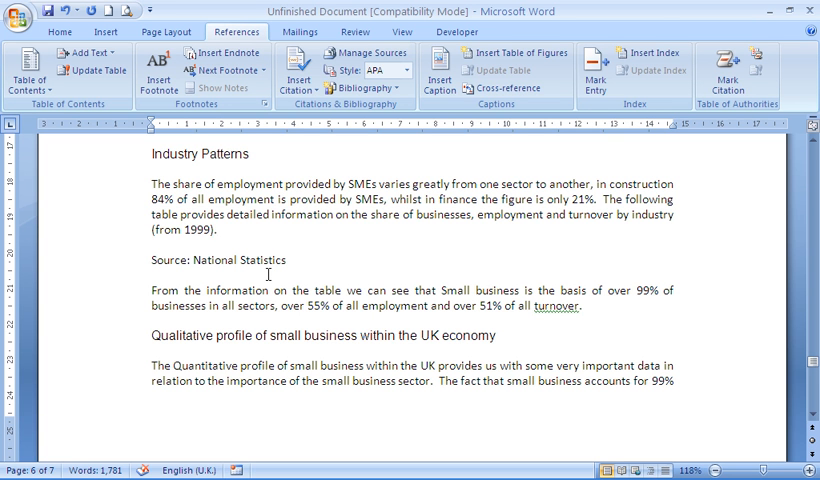
Place the cursor in the document body before configuring captions.
{"action": "left_click", "coordinate": [218, 228]}
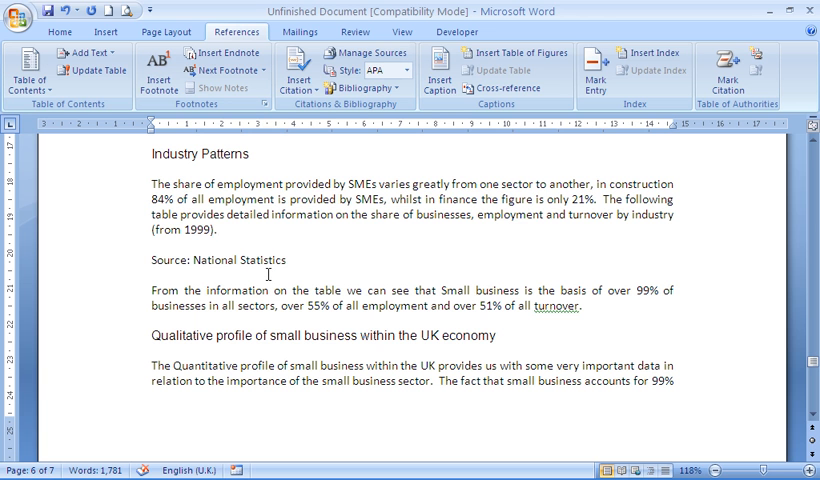
{"action": "left_click", "coordinate": [216, 234]}
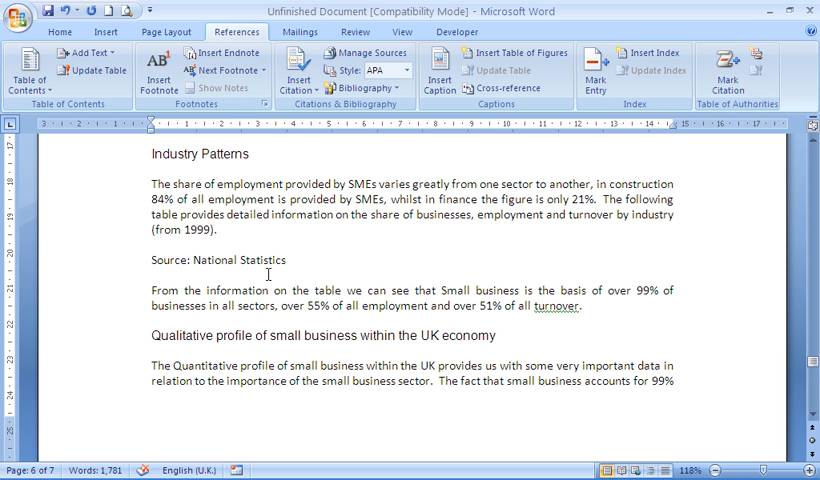
{"action": "left_click", "coordinate": [216, 232]}
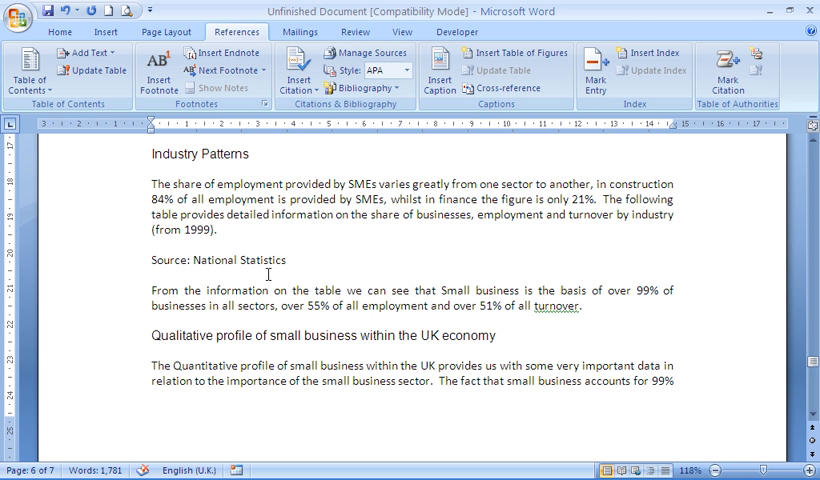
{"action": "left_click", "coordinate": [216, 232]}
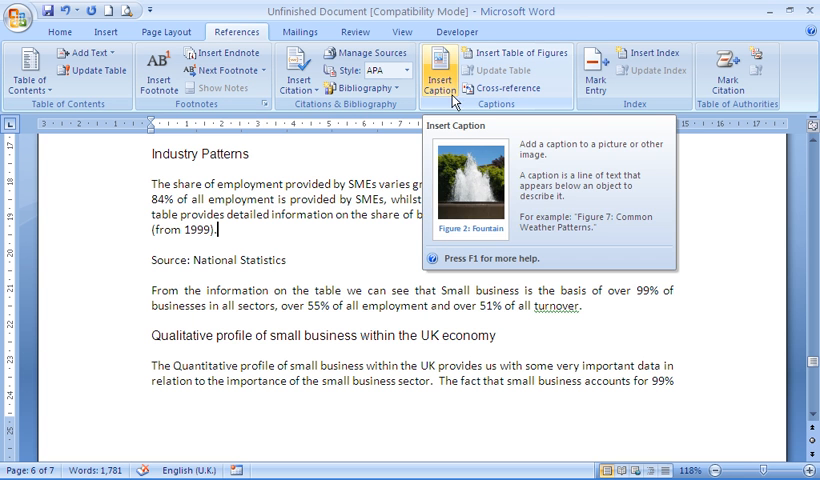
Reach the AutoCaption list and scroll to the Microsoft Word Table entry.
{"action": "left_click", "coordinate": [440, 72]}
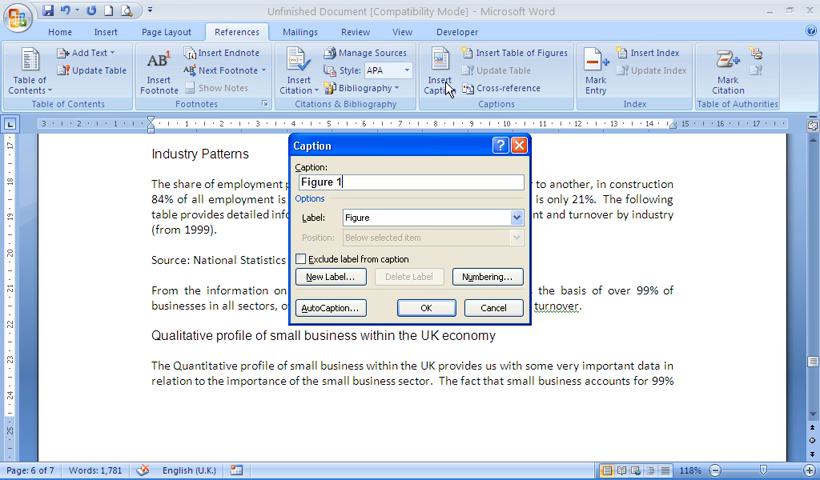
{"action": "mouse_move", "coordinate": [390, 244]}
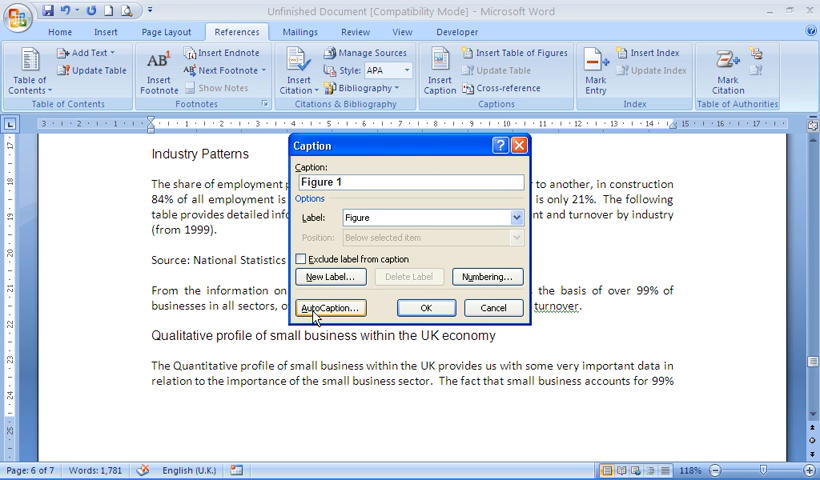
{"action": "left_click", "coordinate": [330, 308]}
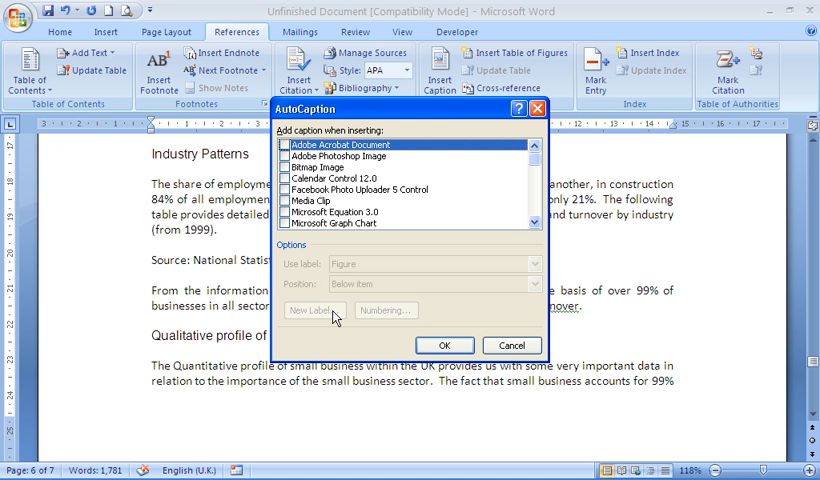
{"action": "mouse_move", "coordinate": [344, 224]}
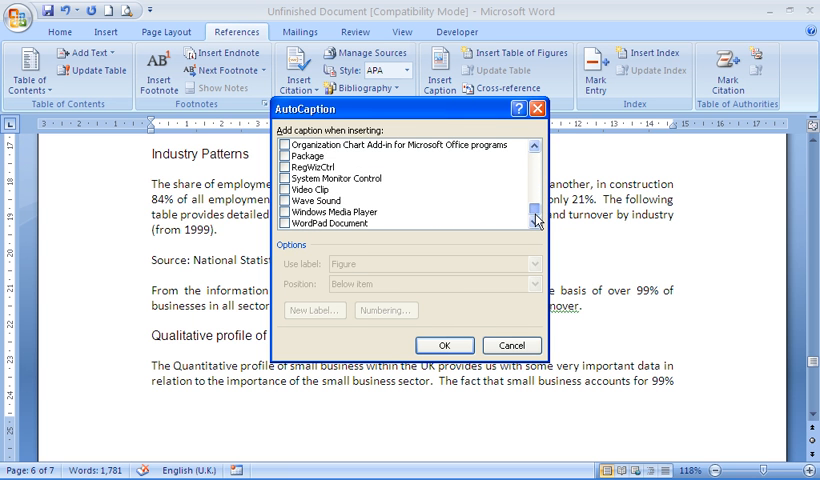
{"action": "scroll", "scroll_direction": "up", "scroll_amount": 3}
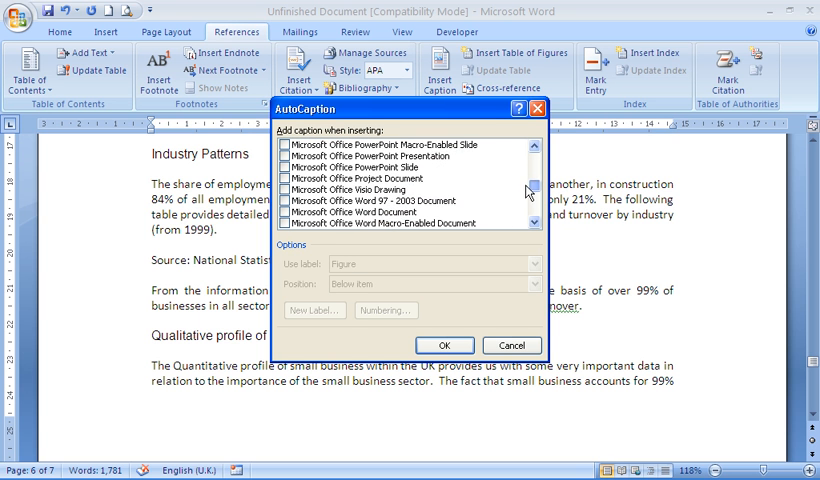
{"action": "scroll", "scroll_direction": "down", "scroll_amount": 3}
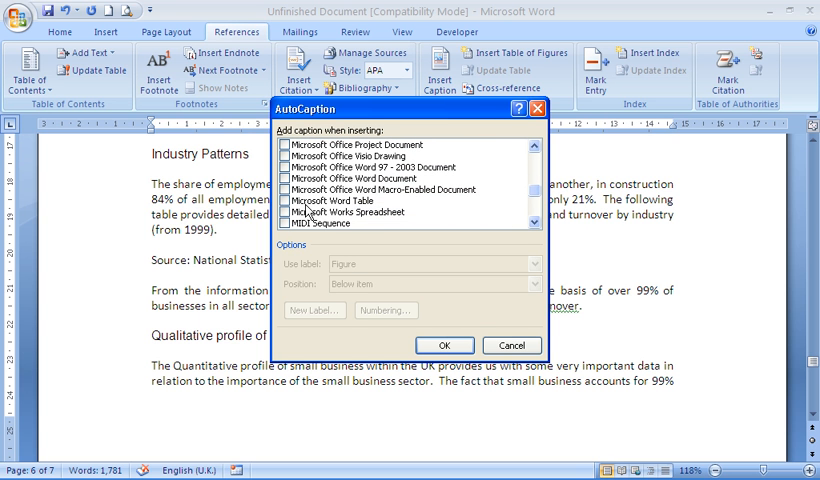
Enable AutoCaption for Microsoft Word Table with label Table positioned above the item.
{"action": "left_click", "coordinate": [284, 200]}
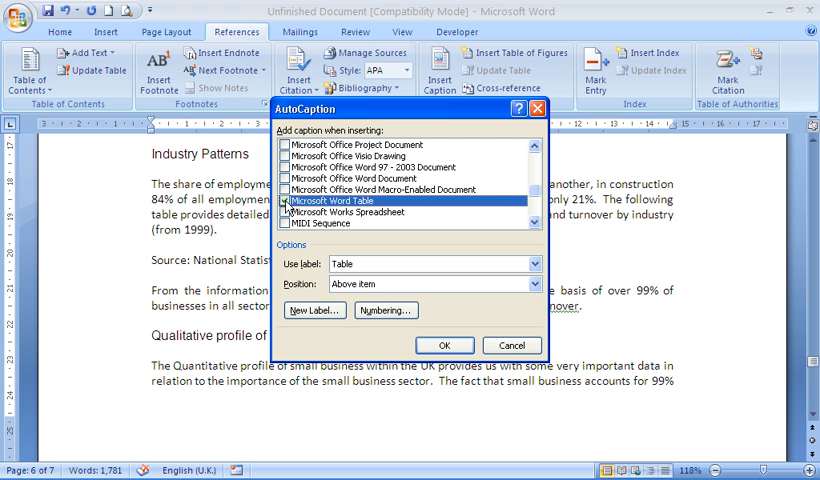
{"action": "left_click", "coordinate": [286, 200]}
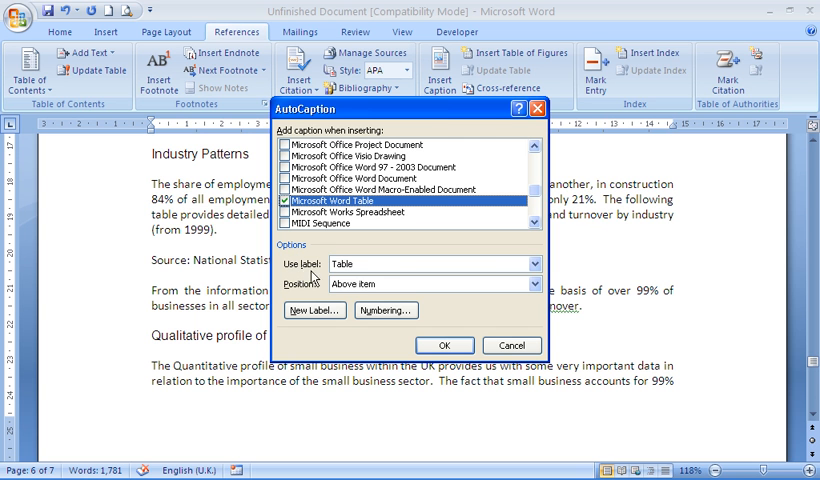
{"action": "mouse_move", "coordinate": [496, 268]}
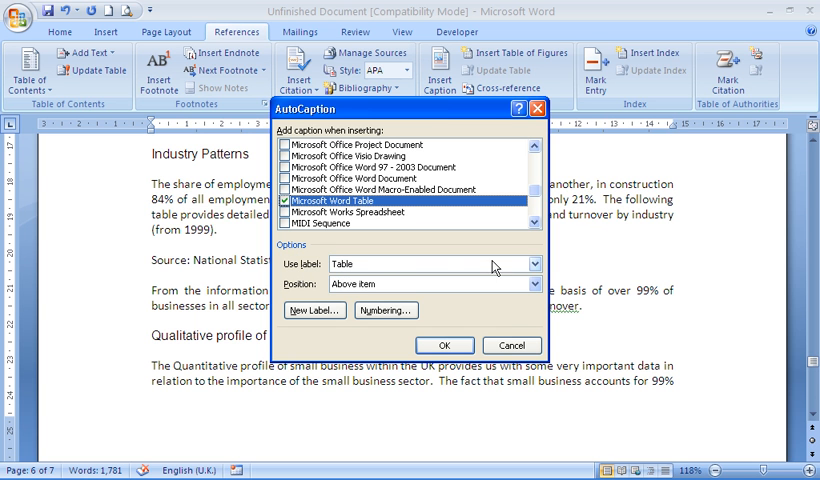
{"action": "left_click", "coordinate": [538, 264]}
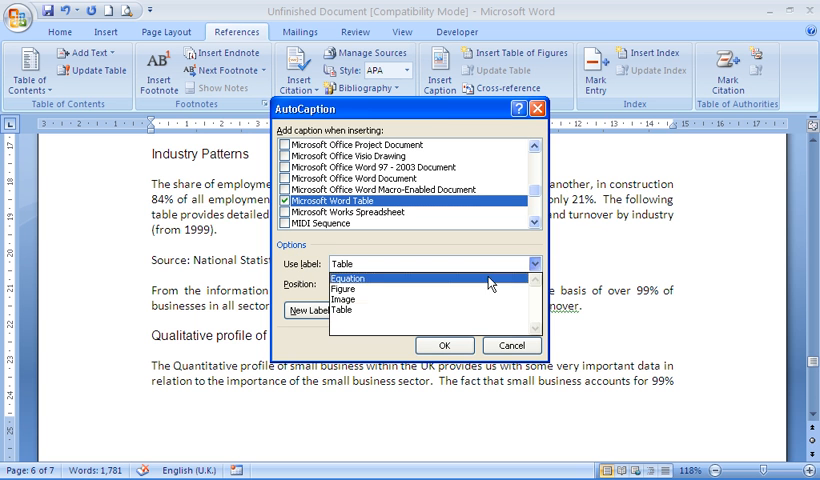
{"action": "mouse_move", "coordinate": [432, 298]}
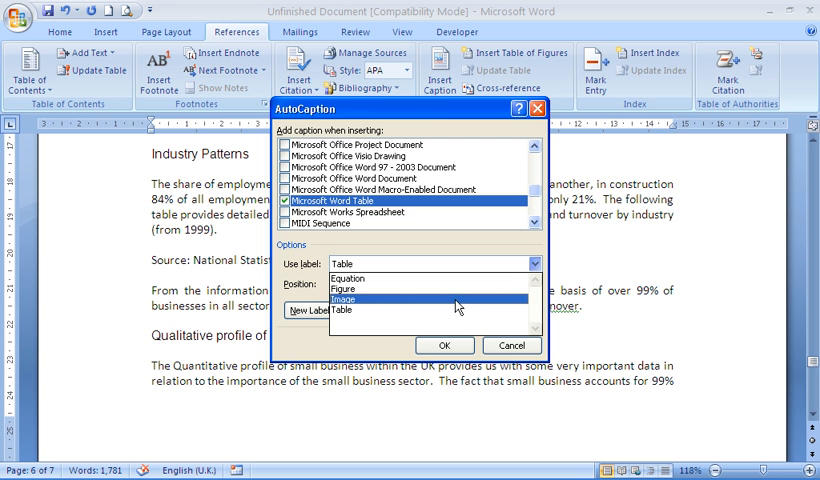
{"action": "left_click", "coordinate": [344, 310]}
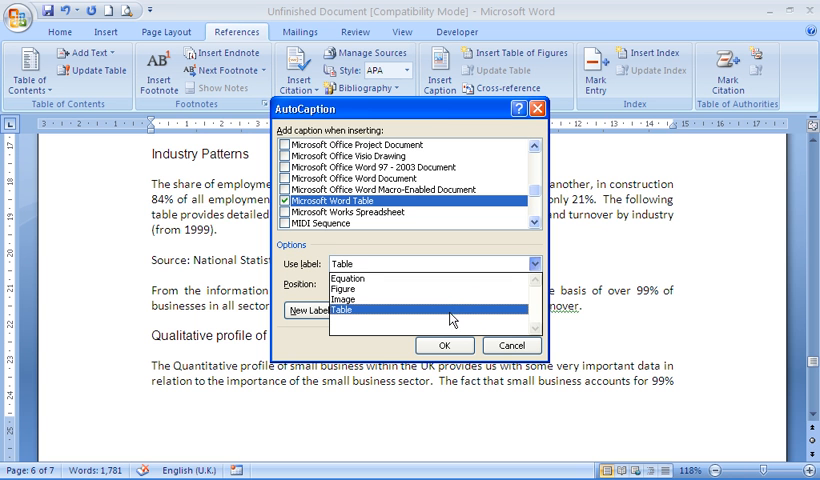
{"action": "left_click", "coordinate": [348, 310]}
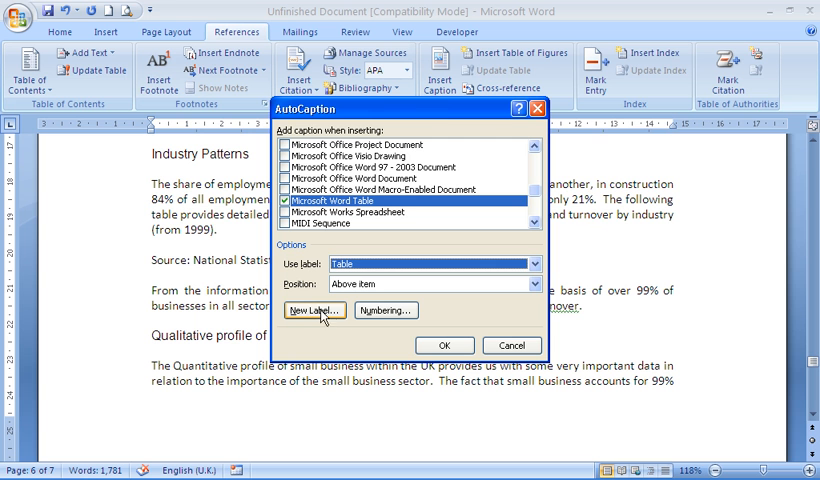
{"action": "mouse_move", "coordinate": [324, 316]}
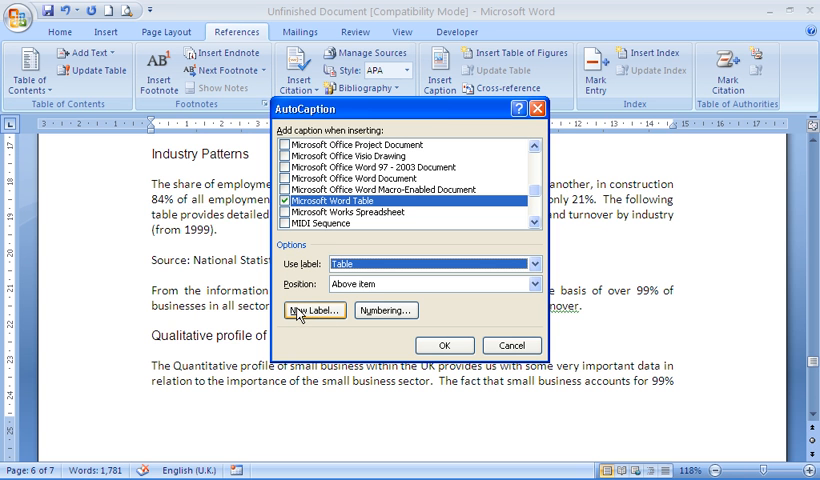
{"action": "mouse_move", "coordinate": [318, 292]}
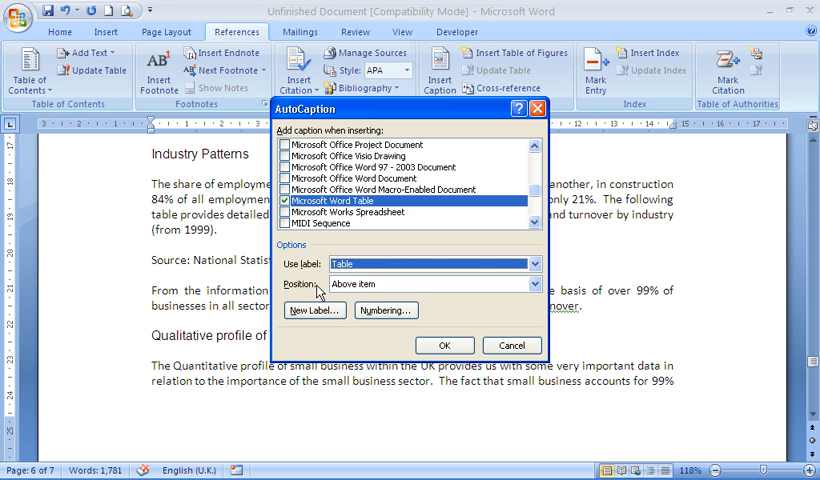
{"action": "left_click", "coordinate": [536, 284]}
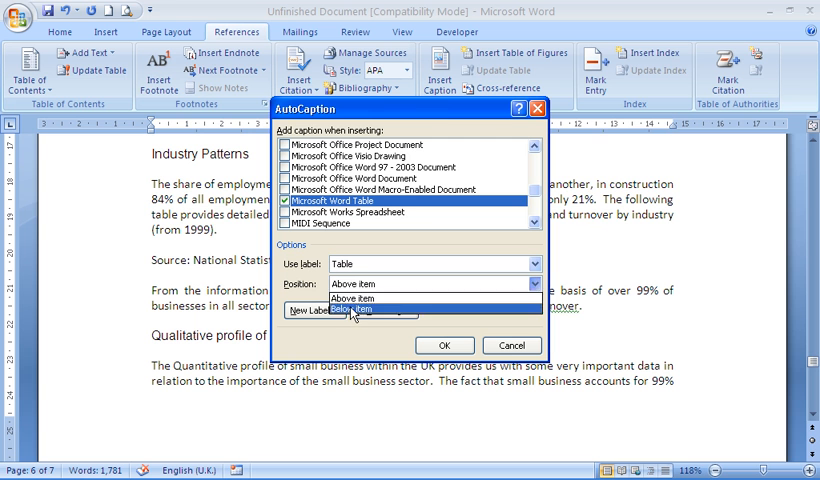
{"action": "left_click", "coordinate": [366, 296]}
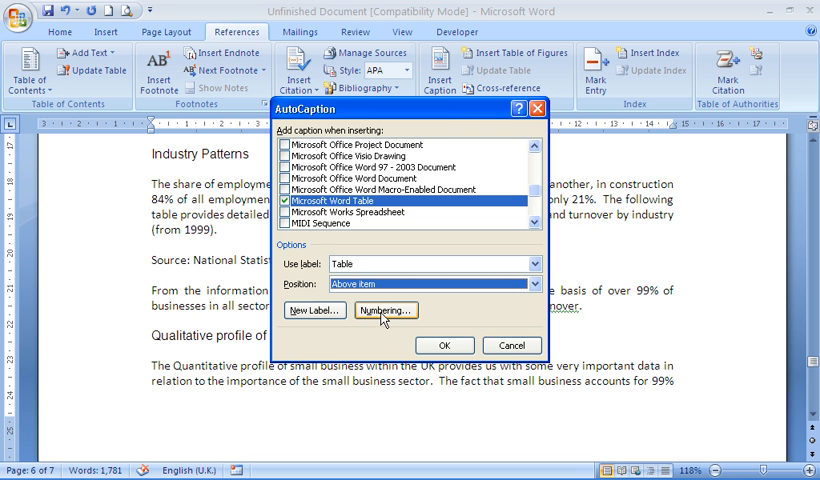
{"action": "mouse_move", "coordinate": [364, 318]}
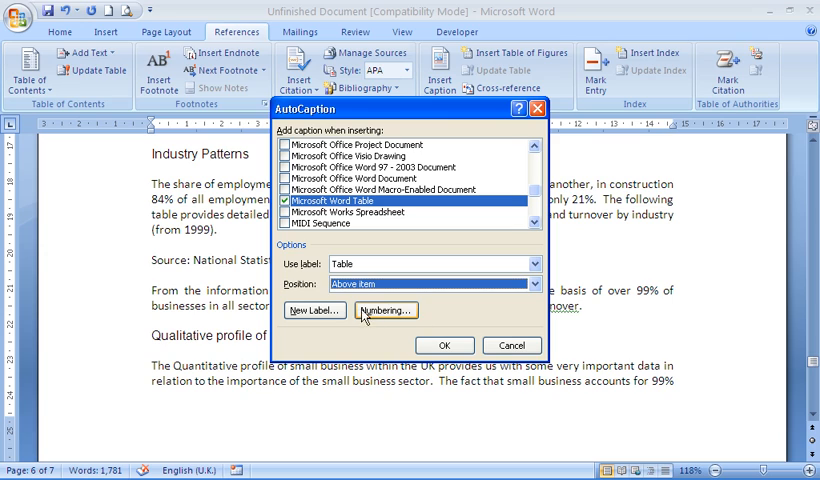
{"action": "left_click", "coordinate": [386, 310]}
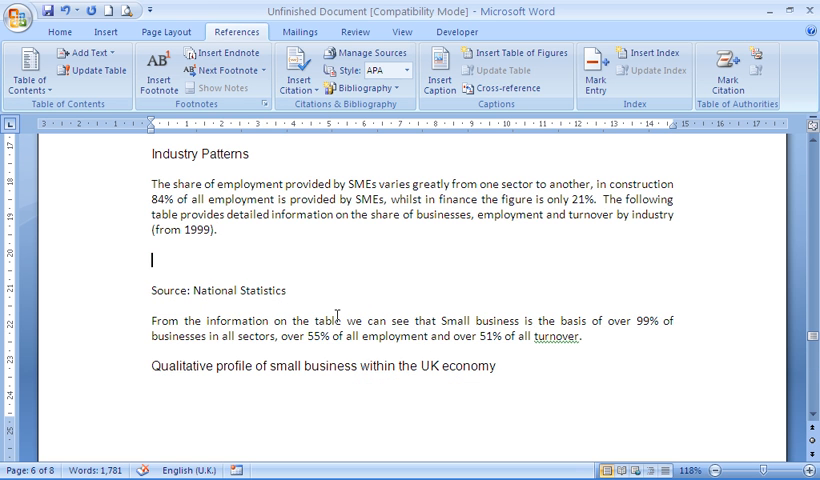
{"action": "mouse_move", "coordinate": [186, 200]}
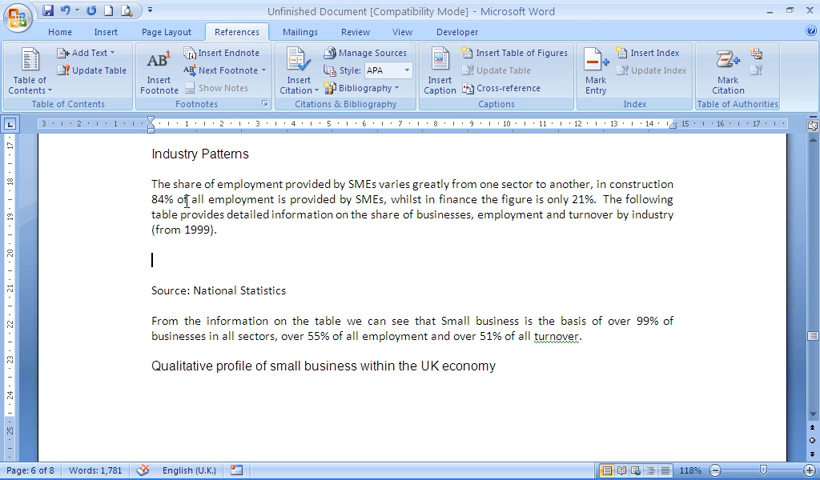
Insert a 4x3 table below the Industry Patterns paragraph, auto-captioned Table 1.
{"action": "left_click", "coordinate": [104, 32]}
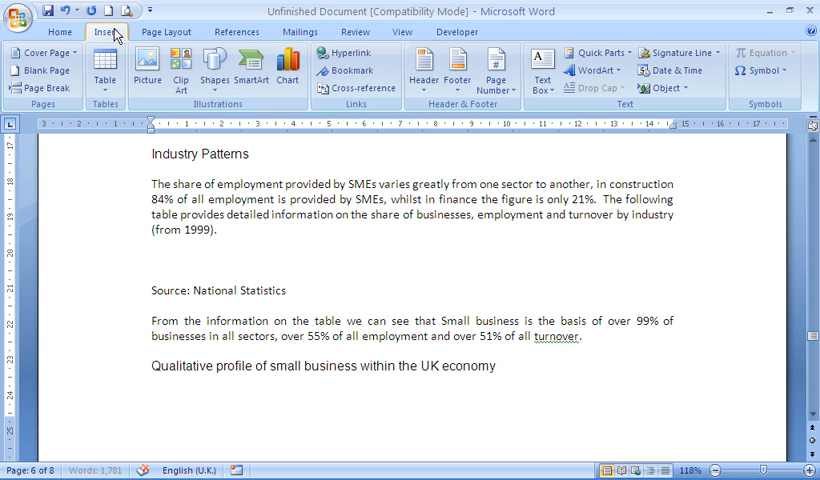
{"action": "left_click", "coordinate": [104, 70]}
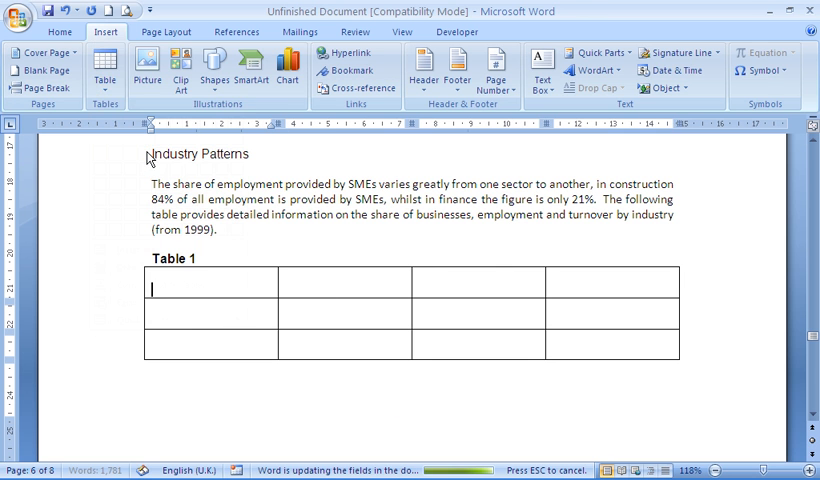
{"action": "left_click", "coordinate": [196, 290]}
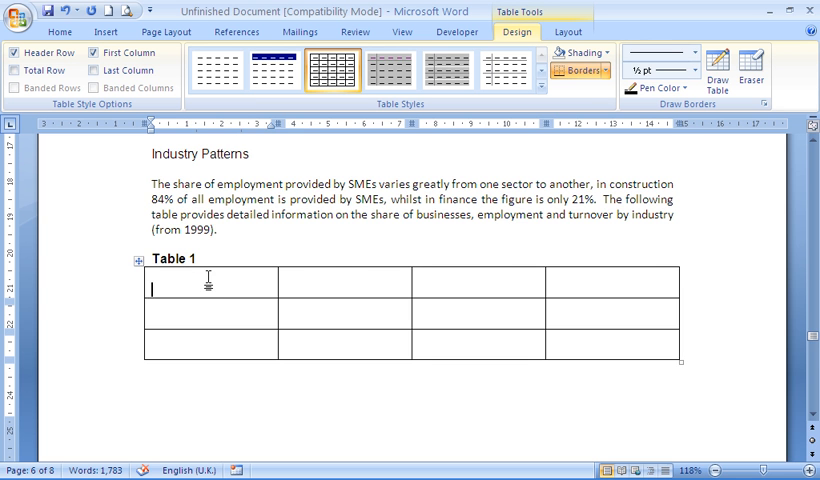
Insert a four-column table before Industry Patterns, renumbering the later table to Table 2.
{"action": "scroll", "scroll_direction": "up", "scroll_amount": 3}
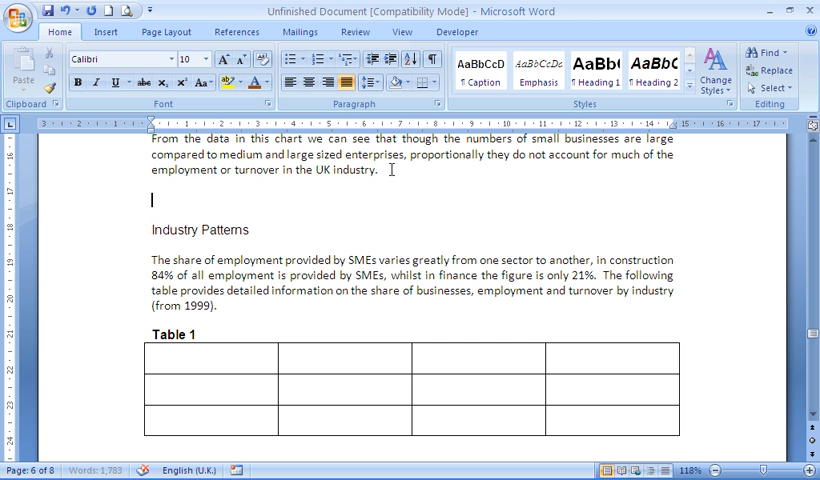
{"action": "mouse_move", "coordinate": [106, 32]}
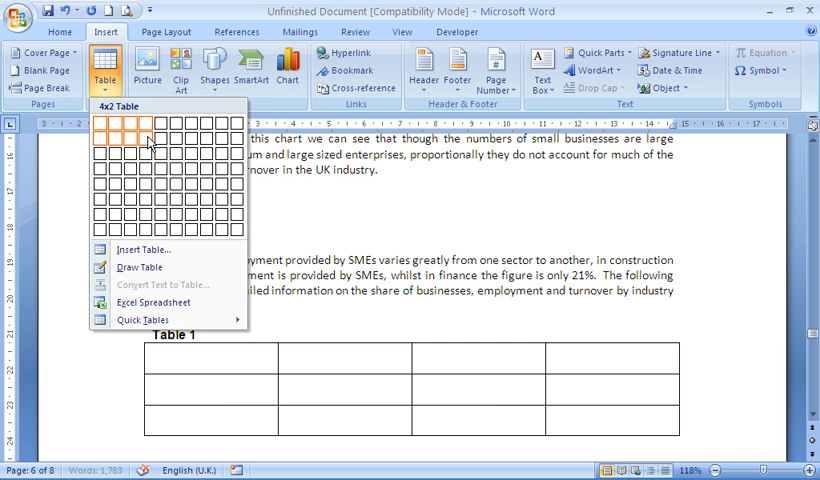
{"action": "left_click", "coordinate": [148, 144]}
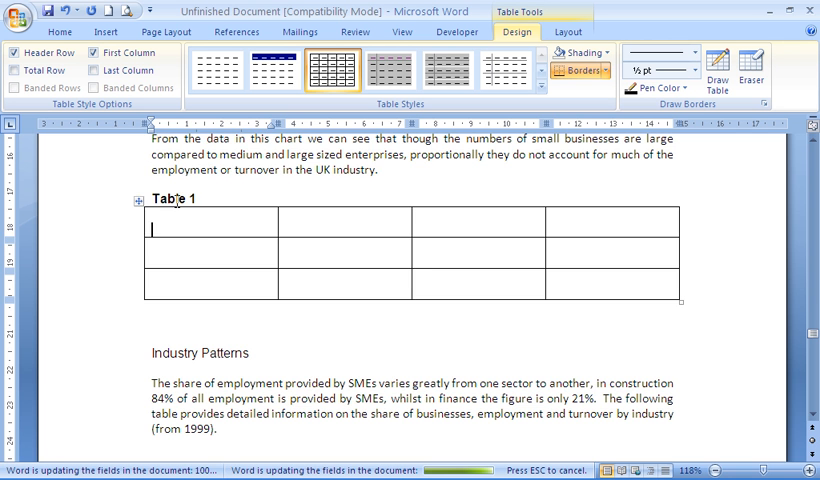
{"action": "scroll", "scroll_direction": "down", "scroll_amount": 3}
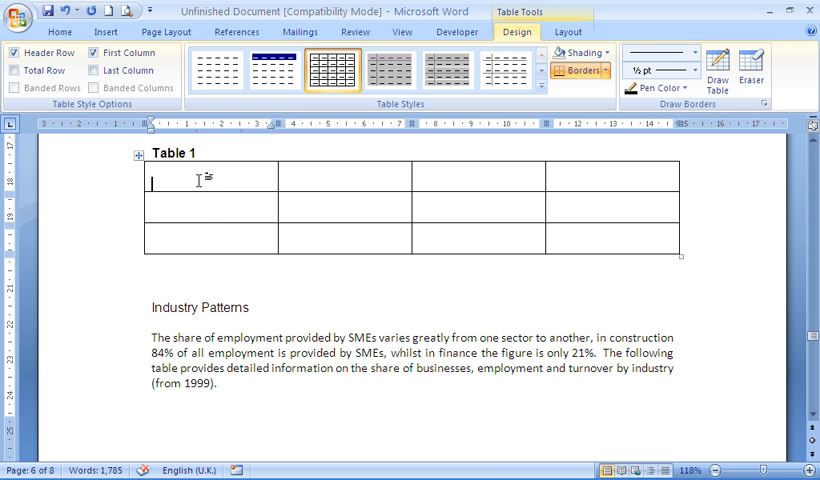
{"action": "scroll", "scroll_direction": "down", "scroll_amount": 3}
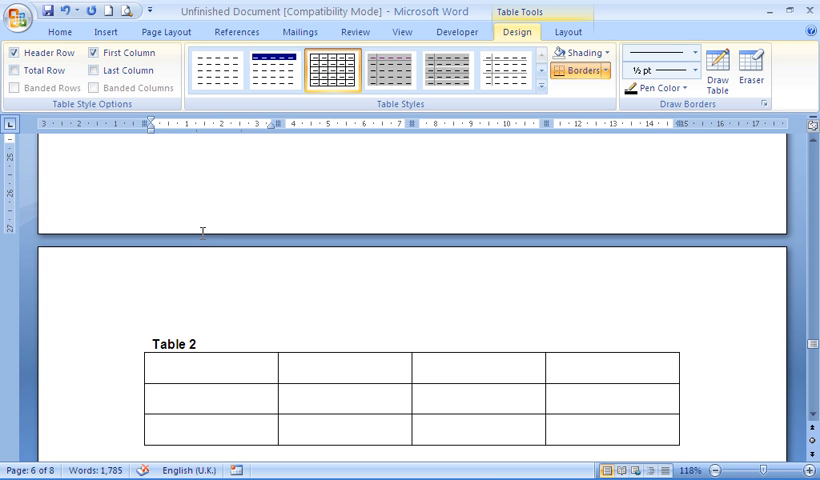
{"action": "scroll", "scroll_direction": "up", "scroll_amount": 3}
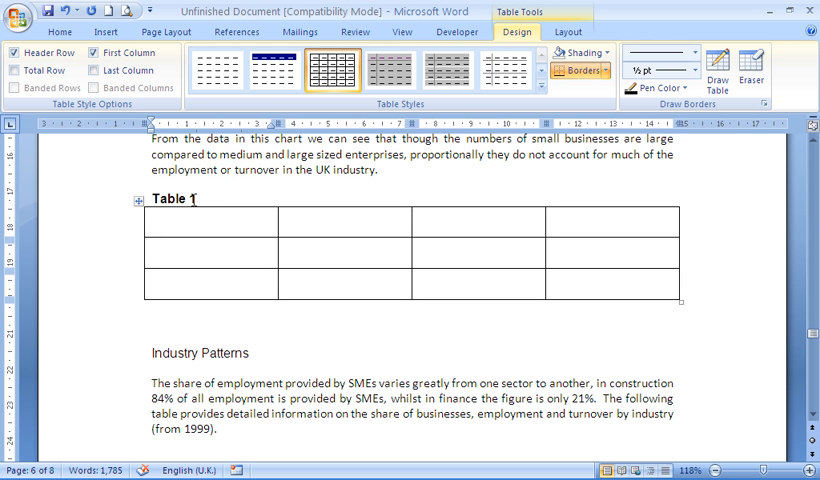
Return to the Home ribbon and scroll to review both captioned tables.
{"action": "left_click", "coordinate": [58, 32]}
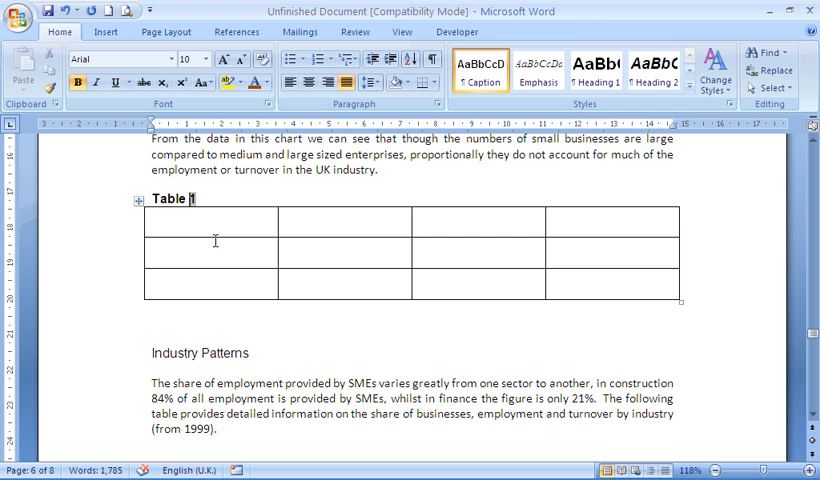
{"action": "scroll", "scroll_direction": "up", "scroll_amount": 3}
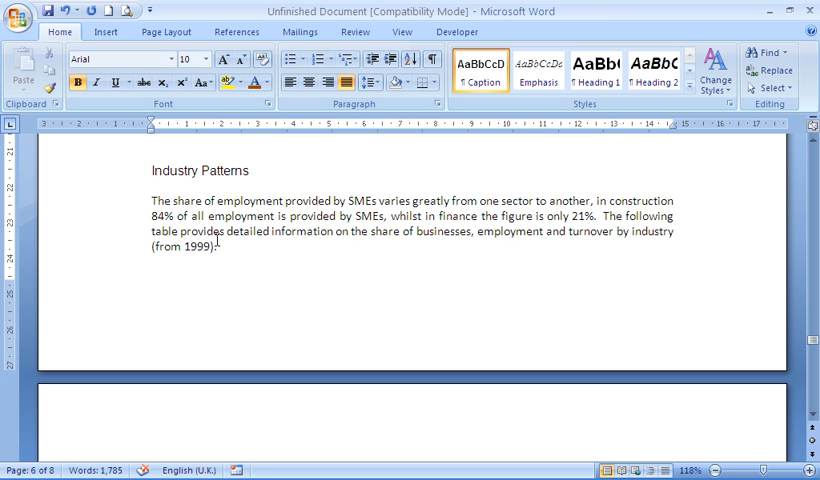
{"action": "scroll", "scroll_direction": "down", "scroll_amount": 3}
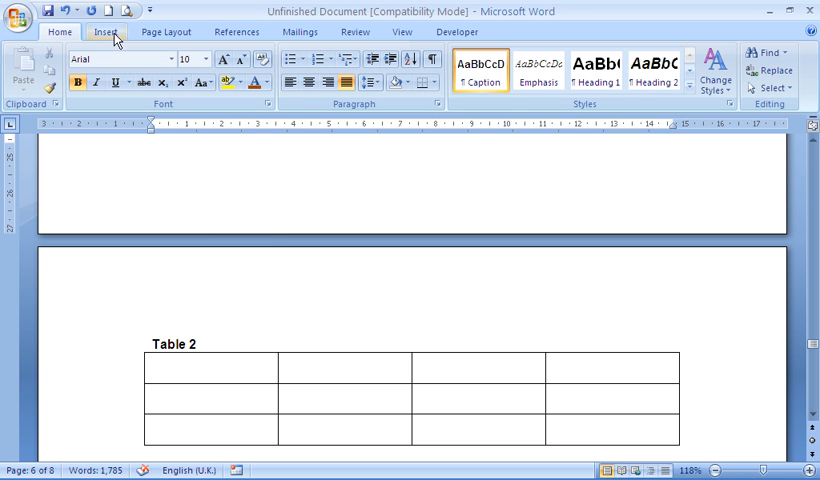
Turn off AutoCaption for Microsoft Word Table, leaving the Table 2 caption intact.
{"action": "left_click", "coordinate": [236, 32]}
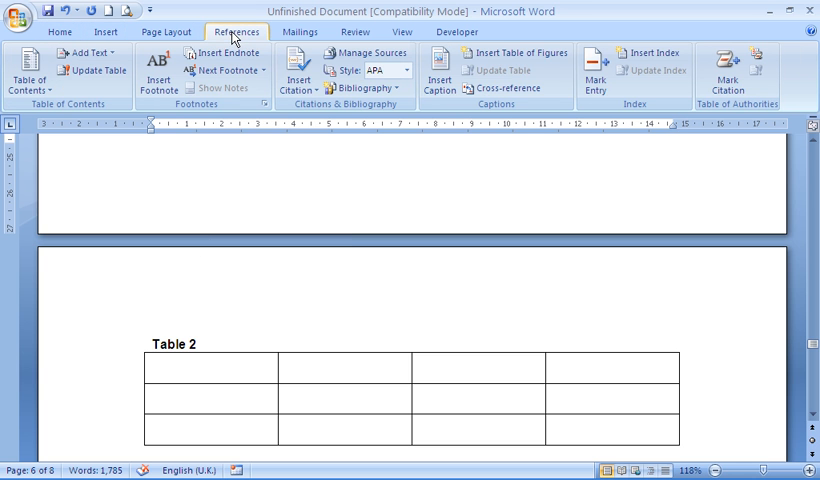
{"action": "left_click", "coordinate": [438, 62]}
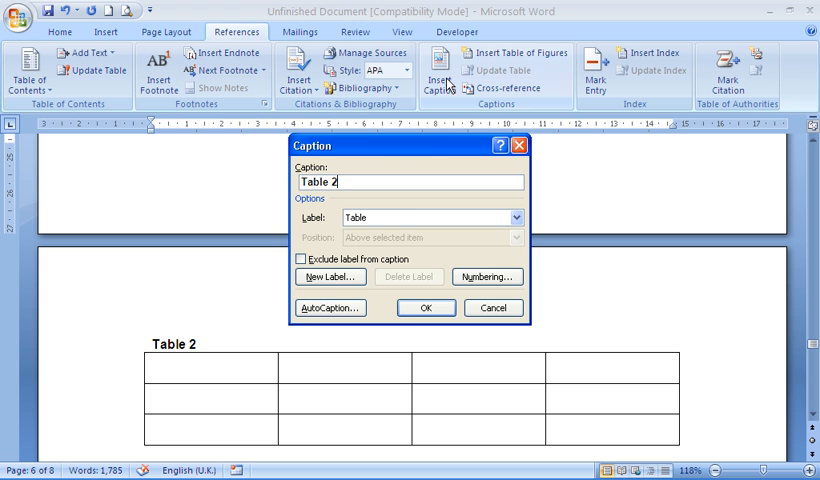
{"action": "left_click", "coordinate": [328, 308]}
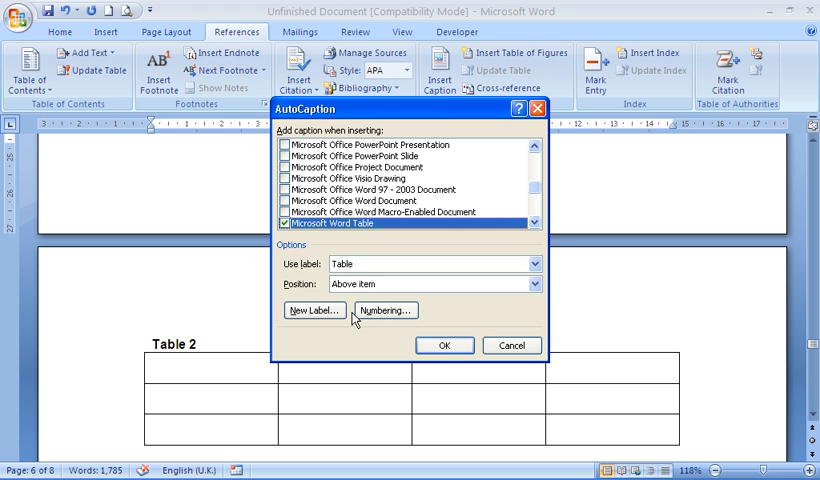
{"action": "left_click", "coordinate": [288, 224]}
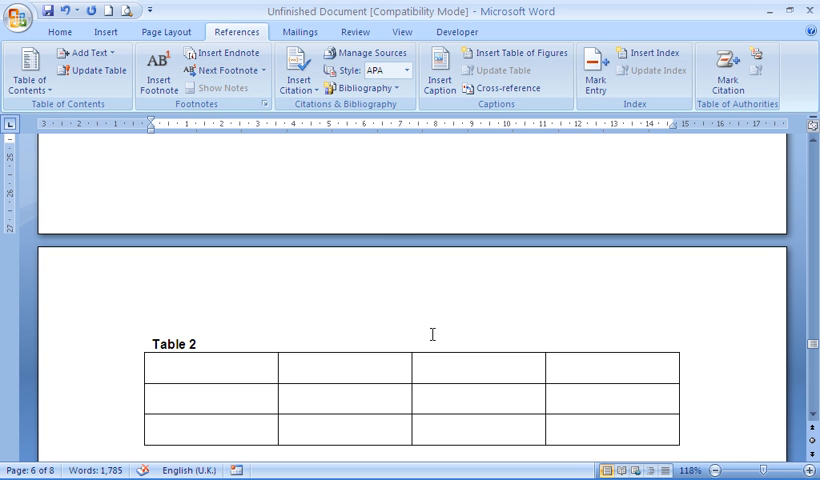
{"action": "mouse_move", "coordinate": [426, 328]}
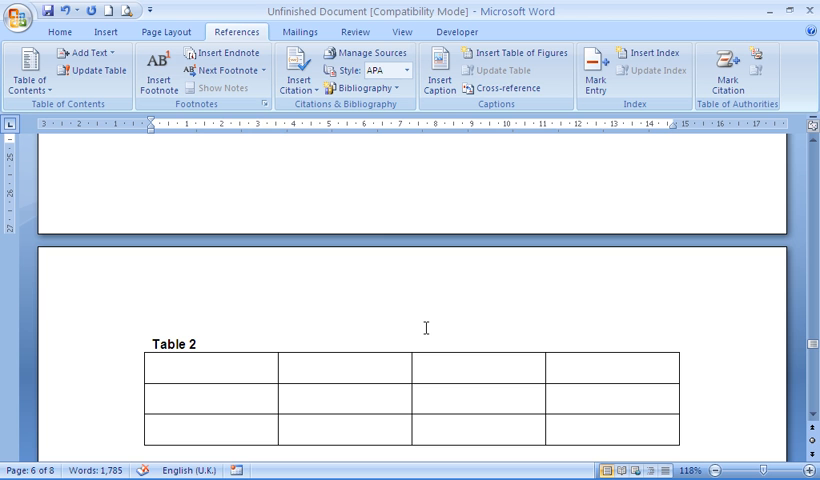